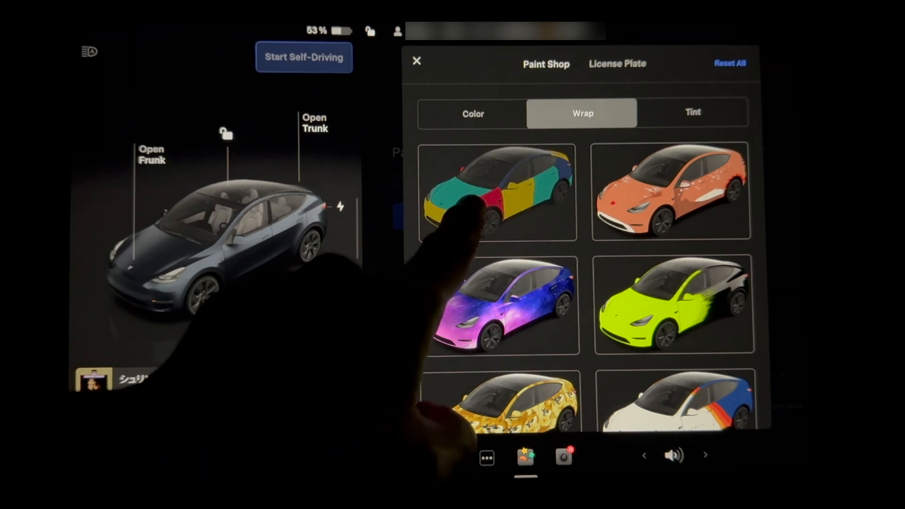
Apply the multicoloured harlequin wrap to the car from the Wrap thumbnails.
left_click(498, 192)
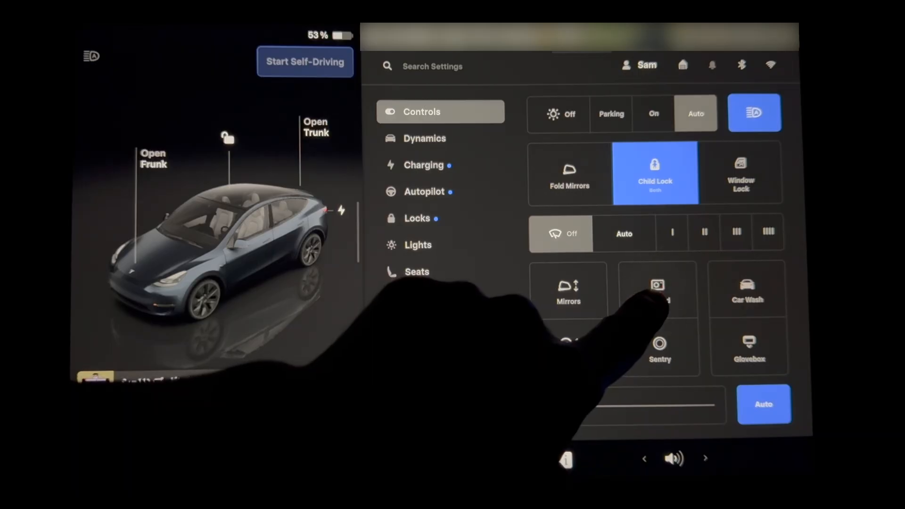
Select the camera button in the Controls settings grid.
left_click(657, 288)
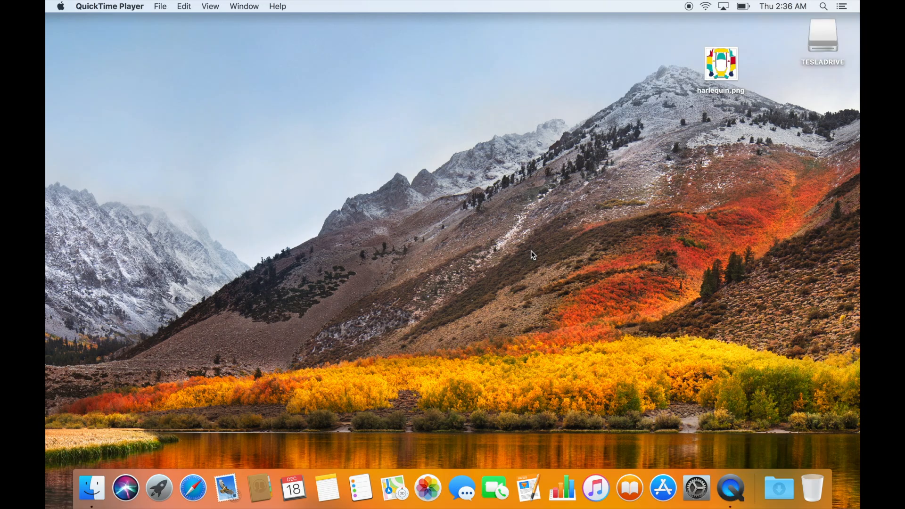
mouse_move(835, 65)
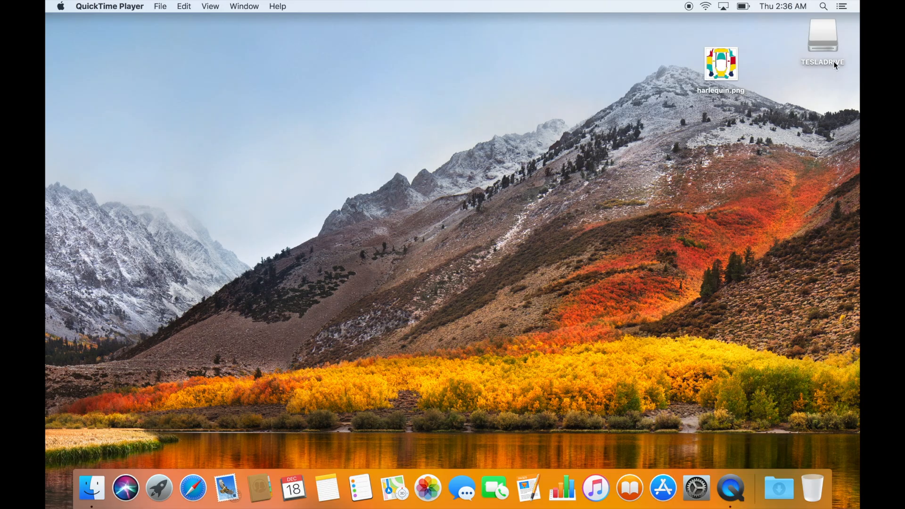
Create a new folder named Wraps beside TeslaCam on the TESLADRIVE drive, shown in list view.
double_click(822, 38)
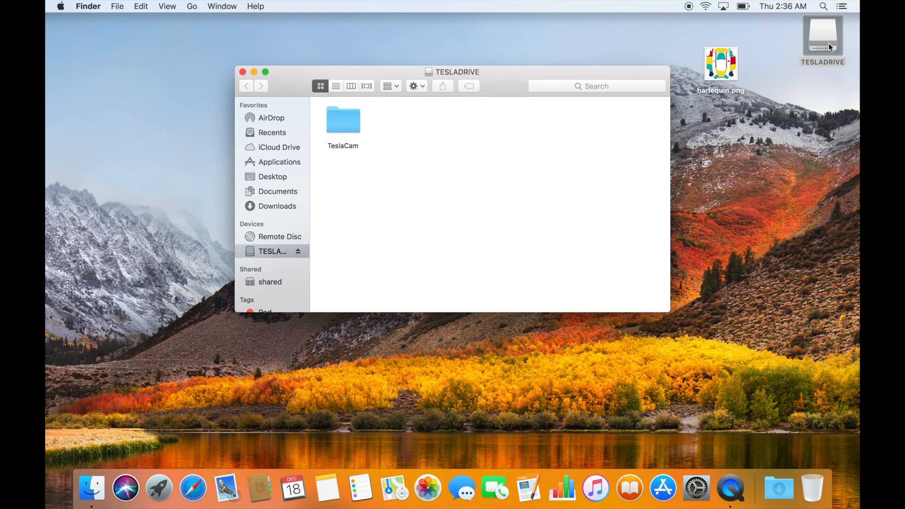
left_click(336, 85)
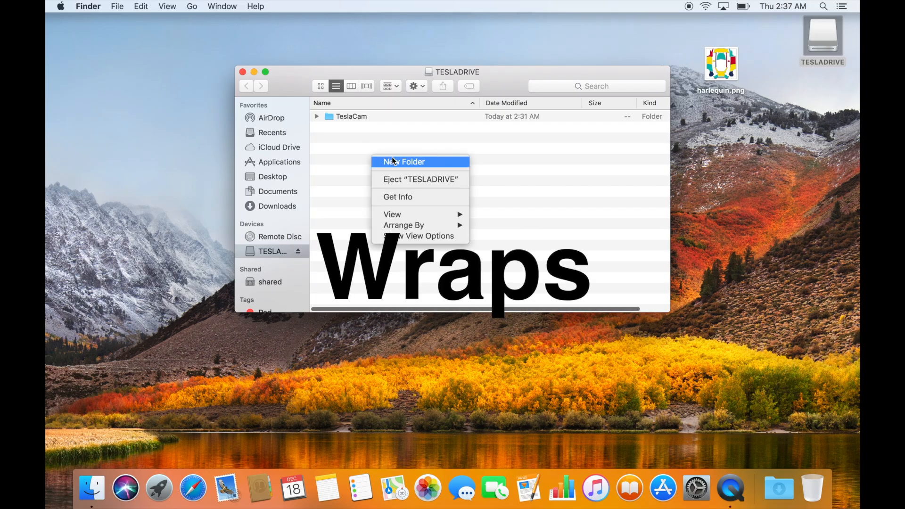
left_click(403, 162)
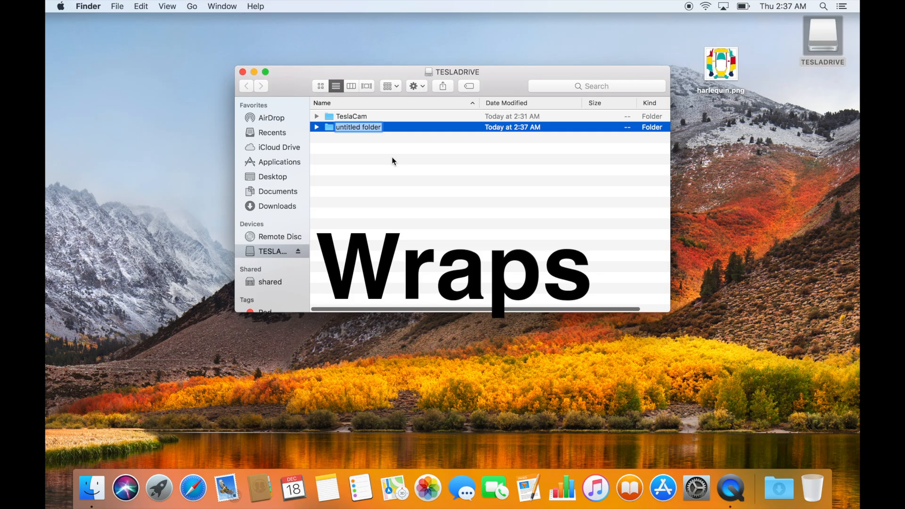
type("Wraps")
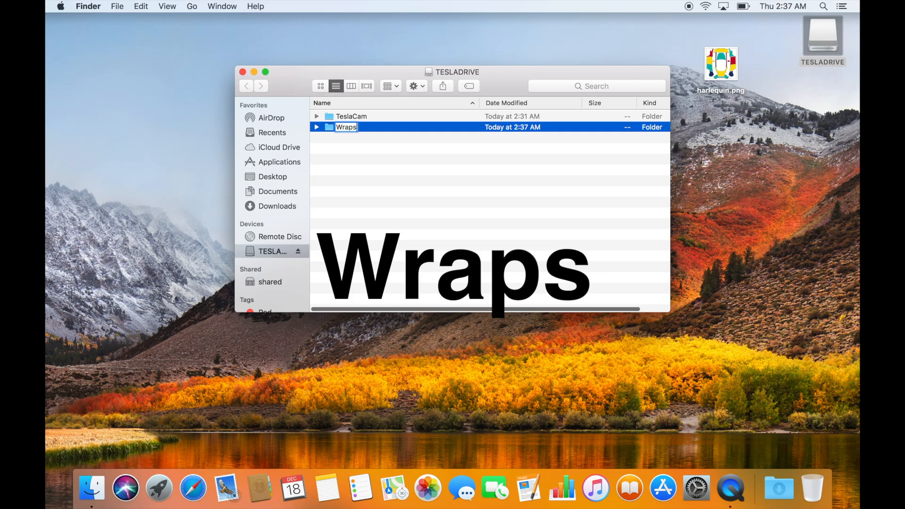
key("Return")
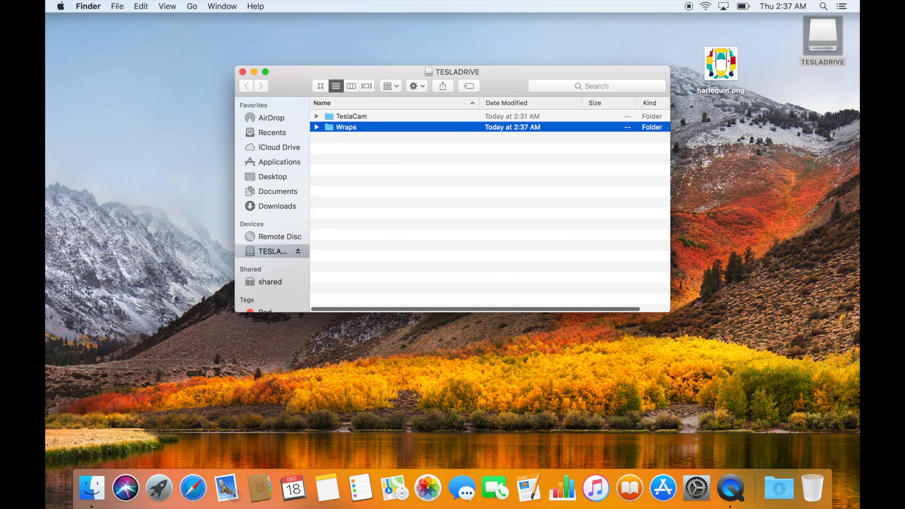
Open the Wraps folder and move harlequin.png from the desktop into it.
double_click(344, 127)
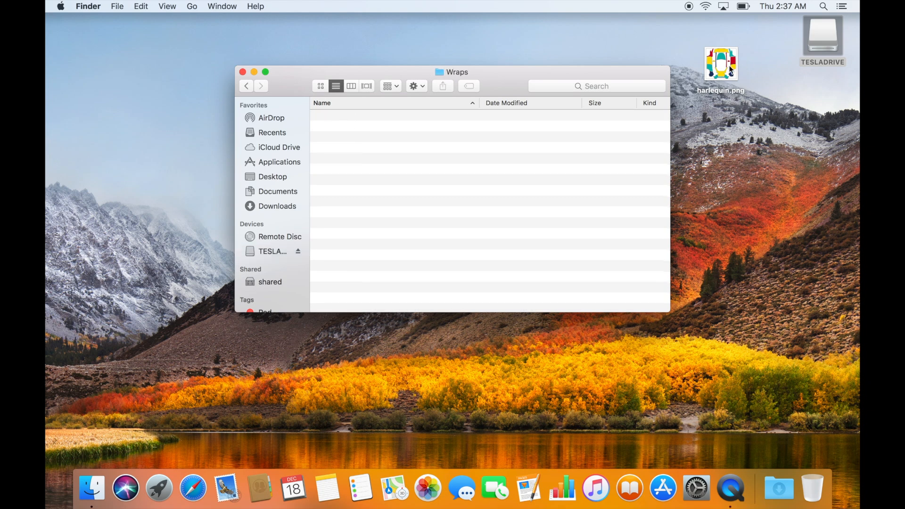
left_click(720, 63)
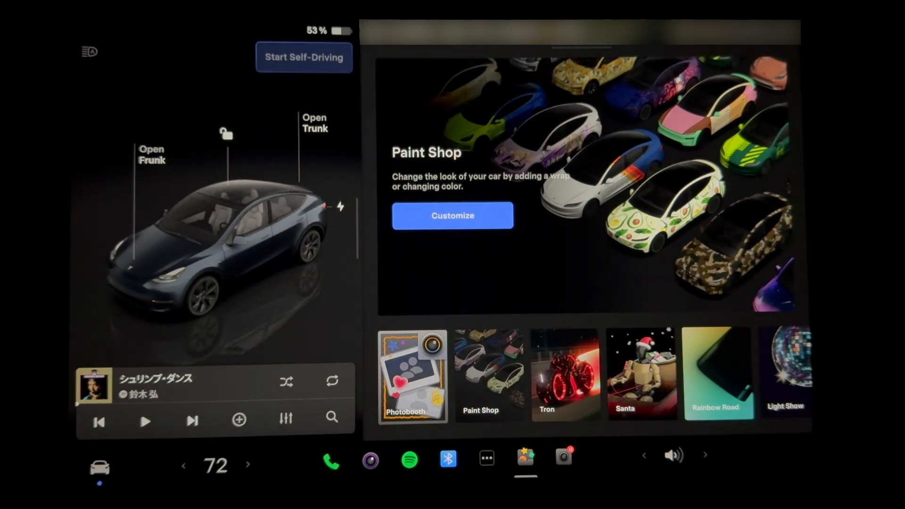
Customize the car in Paint Shop and choose the harlequin wrap from the Wrap thumbnails.
left_click(452, 216)
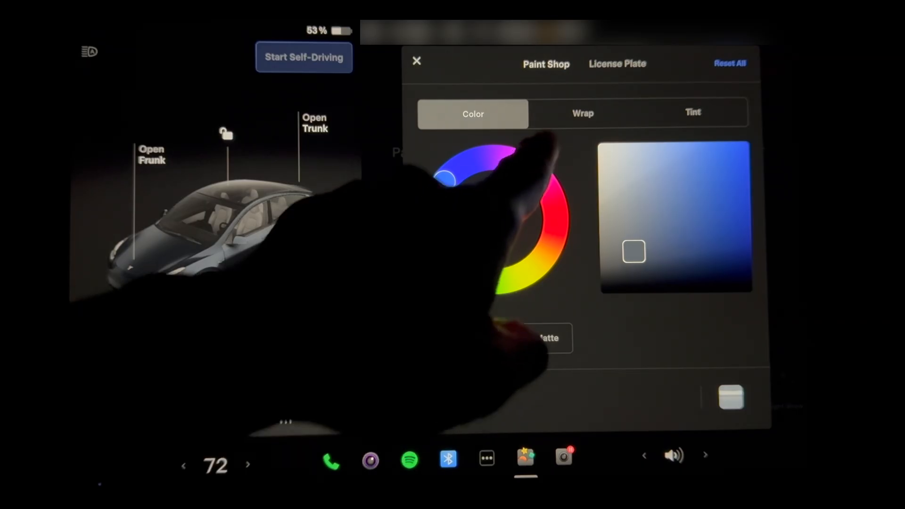
left_click(582, 113)
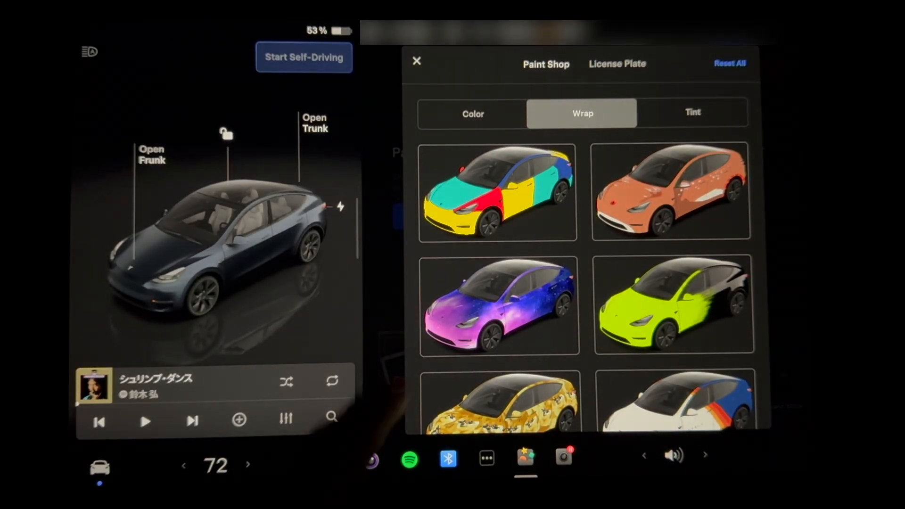
left_click(496, 196)
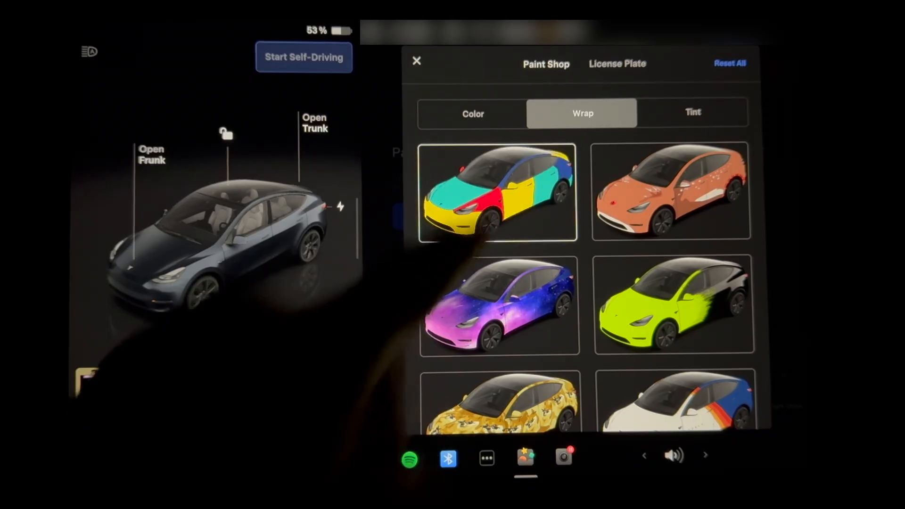